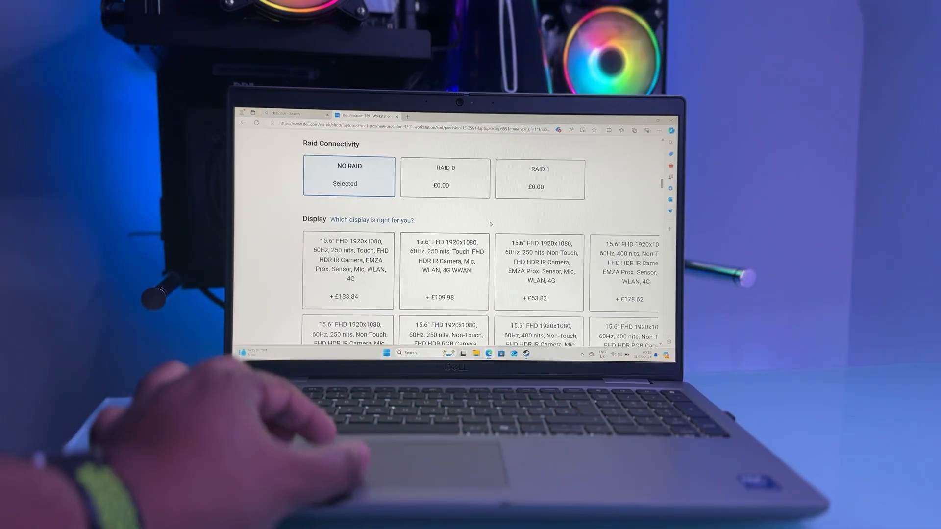
- Scroll past the Display and Memory options and select the 512GB SSD storage
{"action": "scroll", "scroll_direction": "down", "scroll_amount": 3}
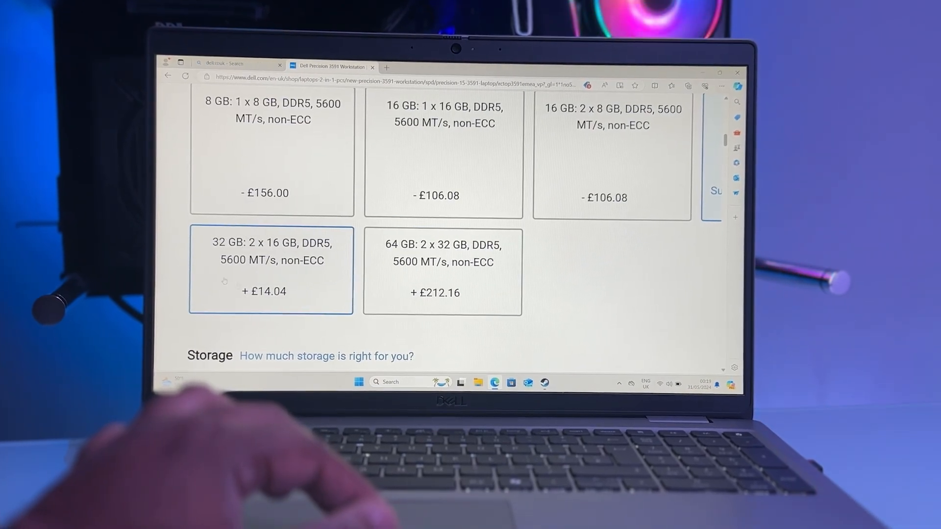
{"action": "left_click", "coordinate": [442, 270]}
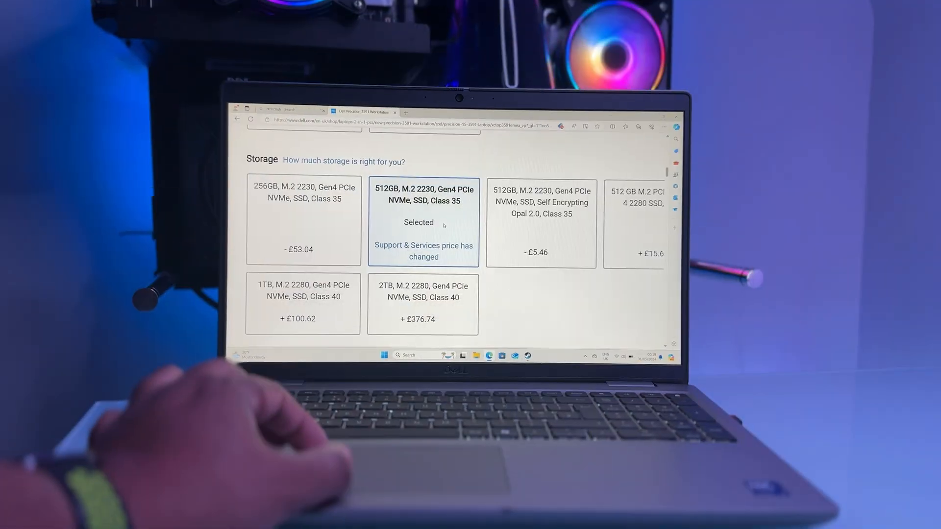
- Scroll to the Wireless section showing the Intel AX211 Wi-Fi 6E card with Bluetooth
{"action": "scroll", "scroll_direction": "down", "scroll_amount": 3}
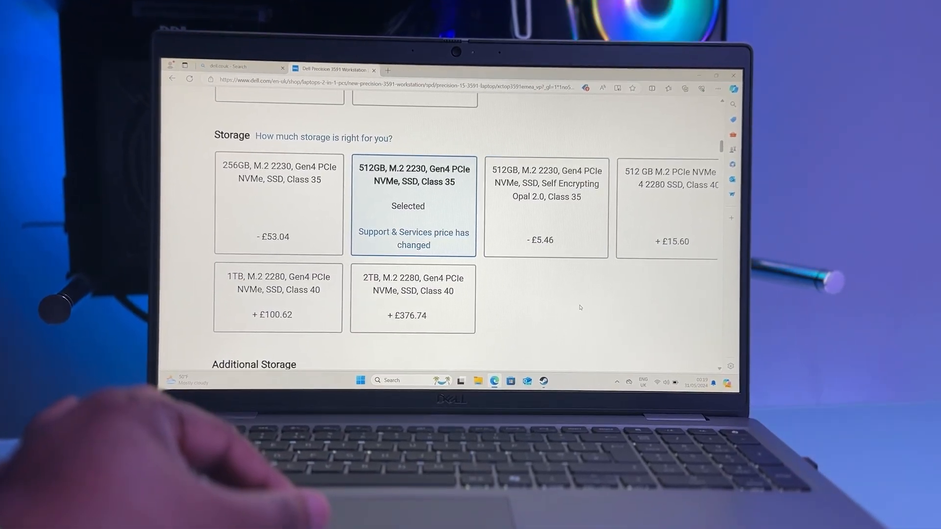
{"action": "scroll", "scroll_direction": "down", "scroll_amount": 3}
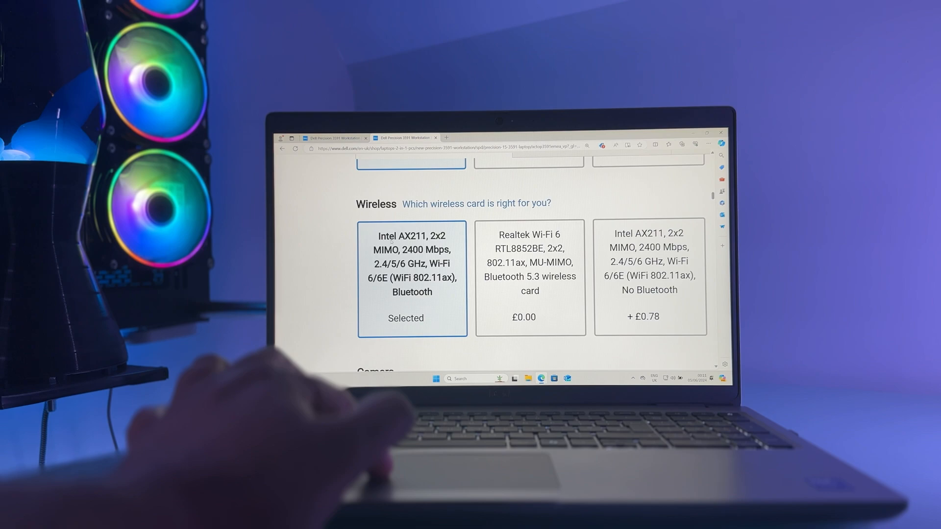
- Scroll through the remaining Precision 3591 configurator options
{"action": "scroll", "scroll_direction": "down", "scroll_amount": 3}
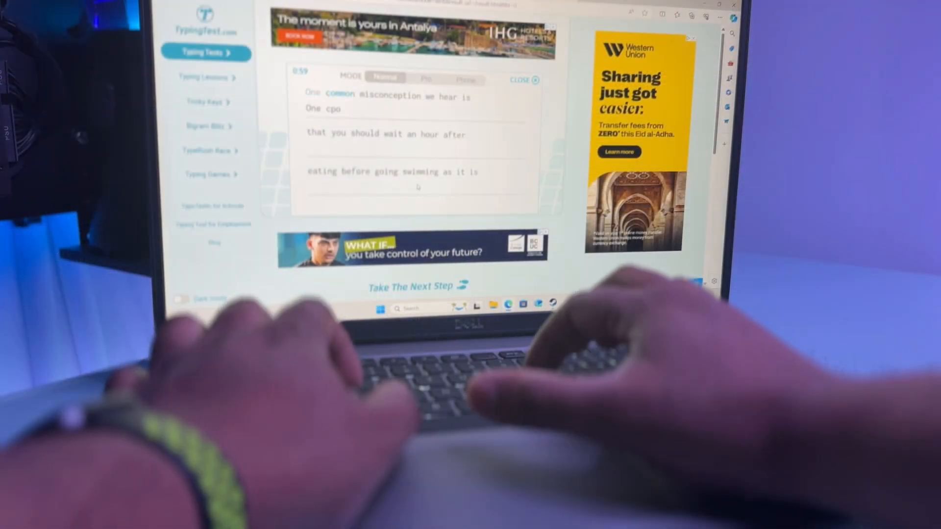
- Type the swimming-after-eating passage in the TypingTest.com test
{"action": "type", "text": "comm"}
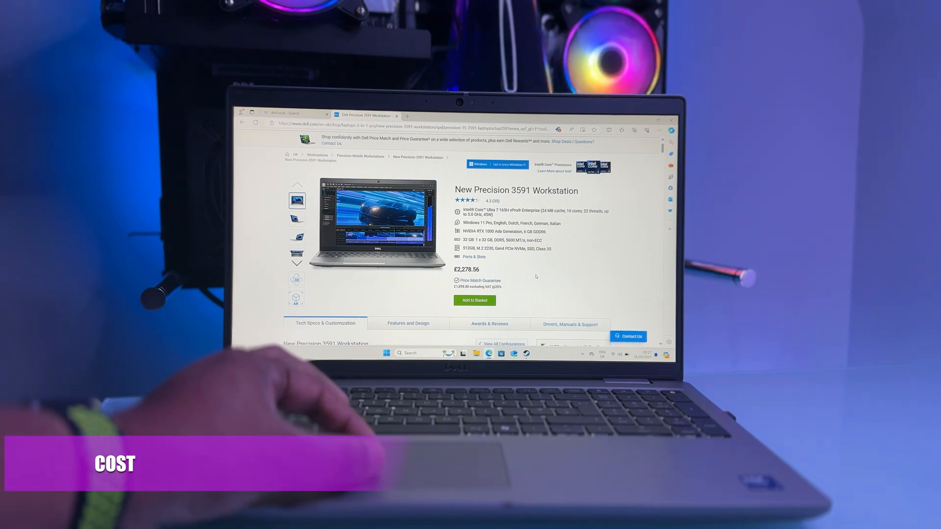
- Scroll past the UK Keyboard, PalmRest, Primary Battery and Power options
{"action": "scroll", "scroll_direction": "down", "scroll_amount": 3}
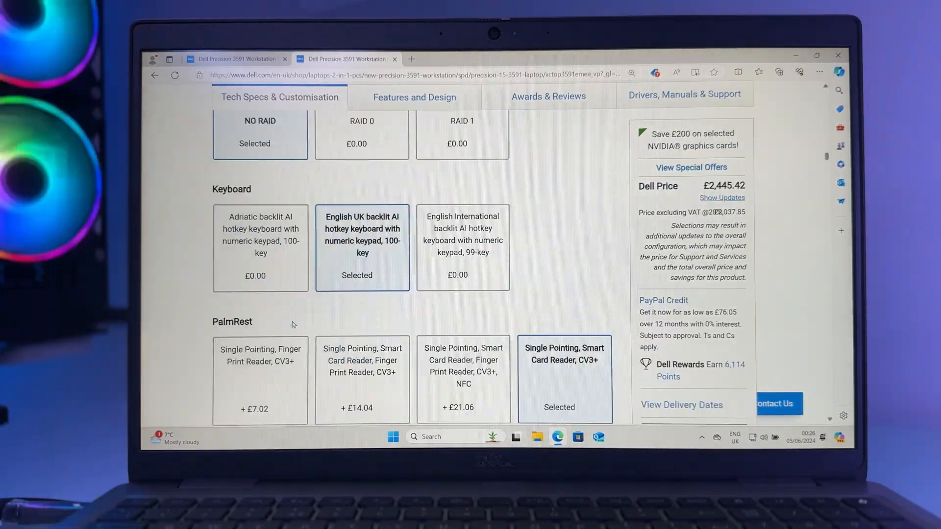
{"action": "scroll", "scroll_direction": "down", "scroll_amount": 3}
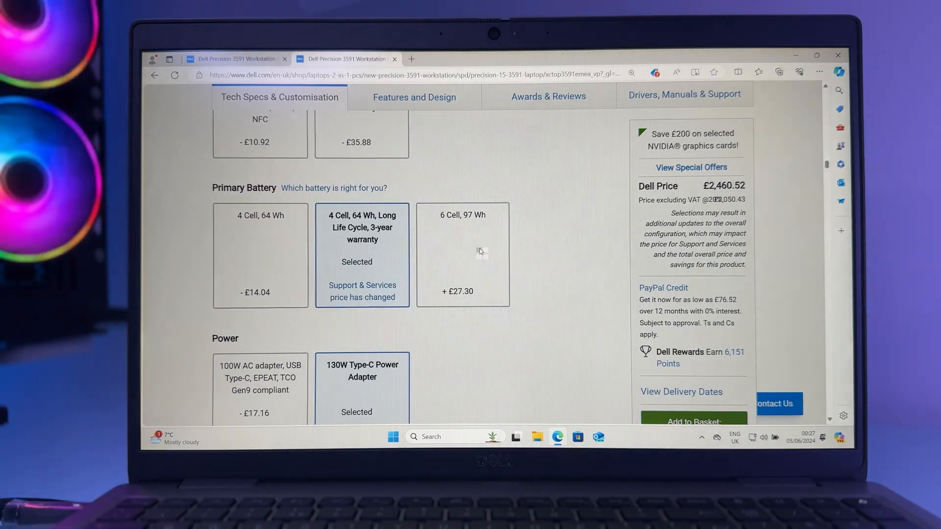
{"action": "scroll", "scroll_direction": "up", "scroll_amount": 3}
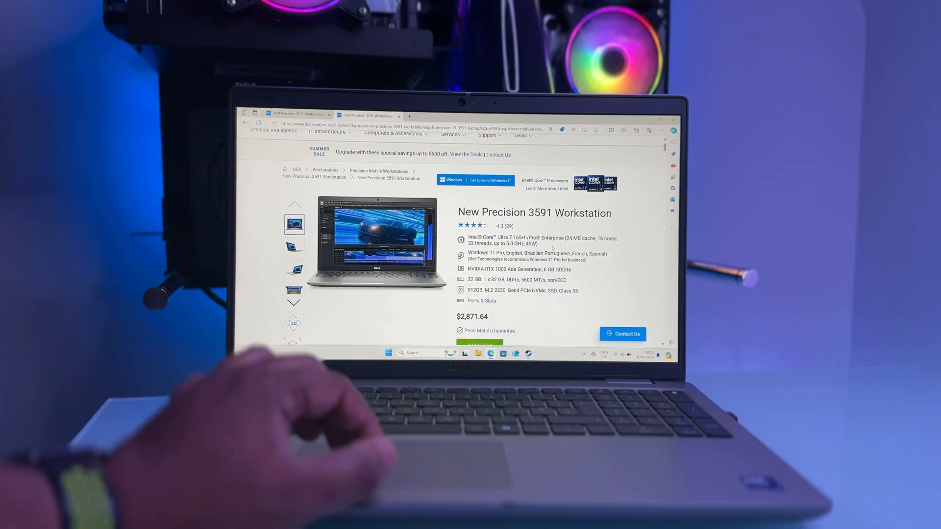
{"action": "scroll", "scroll_direction": "down", "scroll_amount": 3}
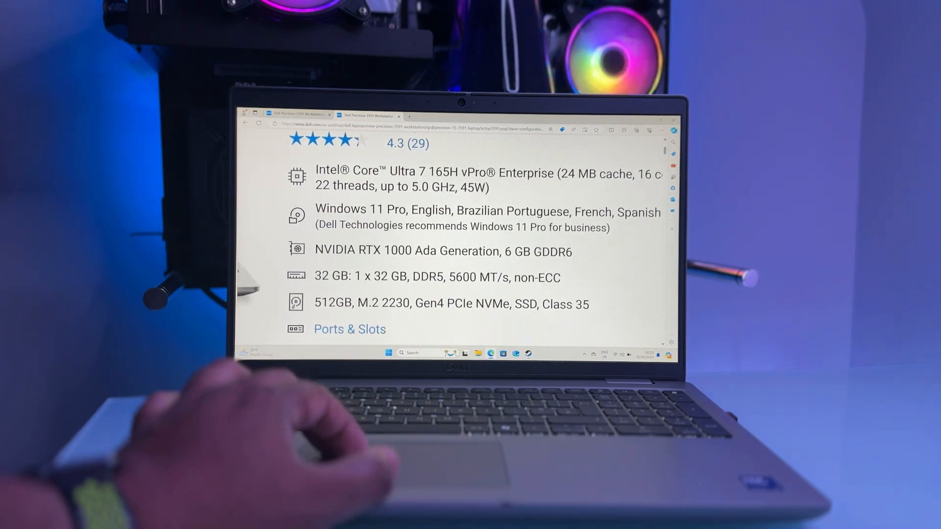
{"action": "scroll", "scroll_direction": "down", "scroll_amount": 3}
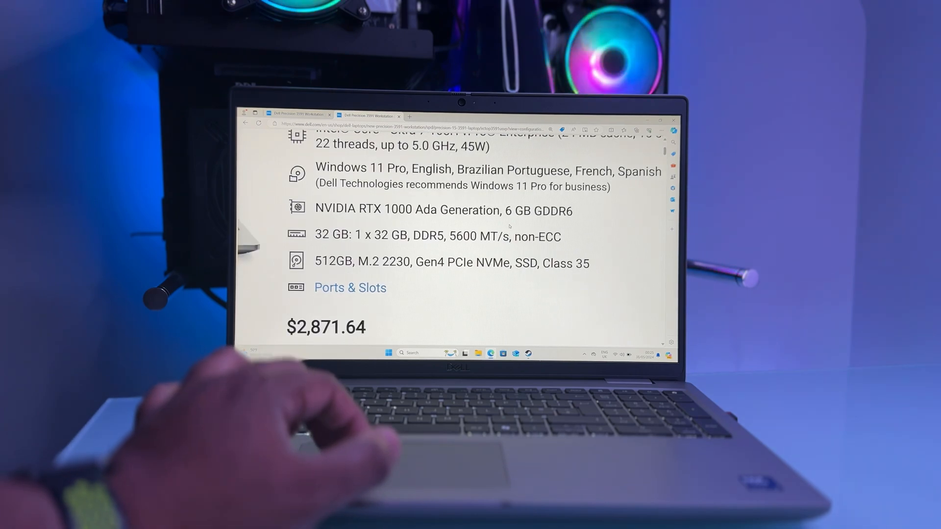
{"action": "scroll", "scroll_direction": "down", "scroll_amount": 3}
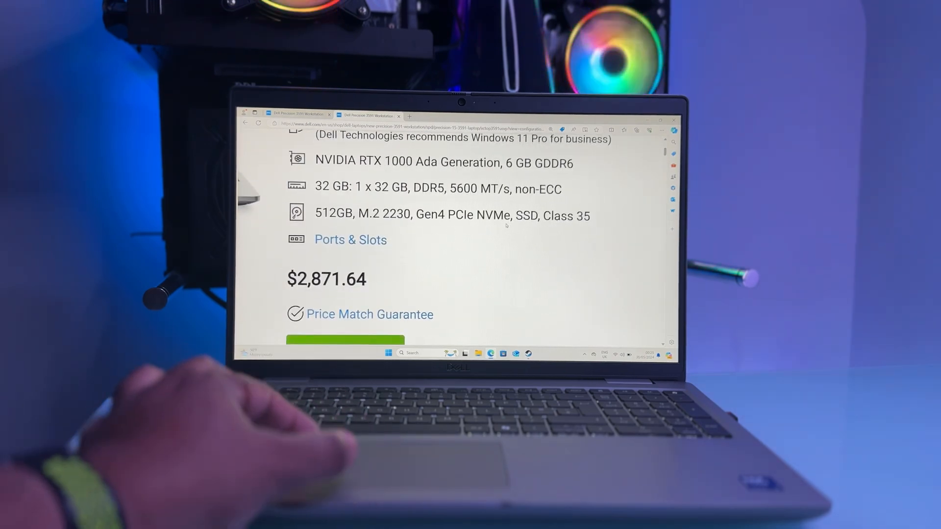